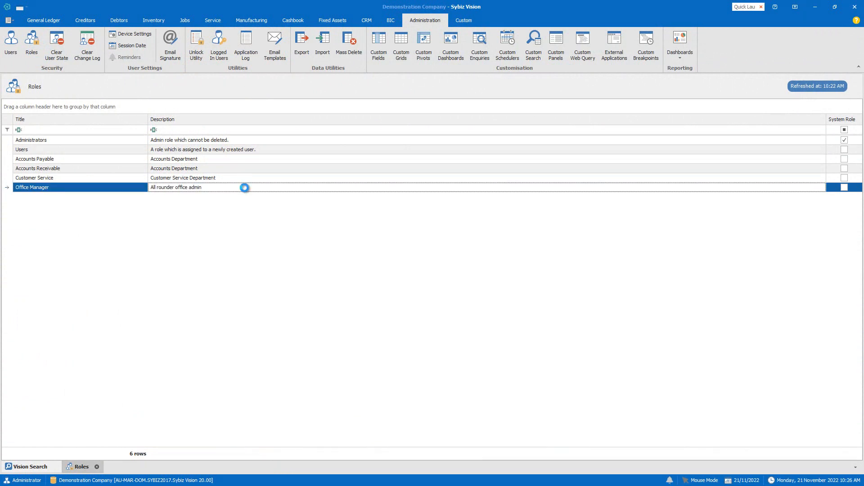
Open the Office Manager role from the Roles list into the Edit Role dialog.
double_click(33, 187)
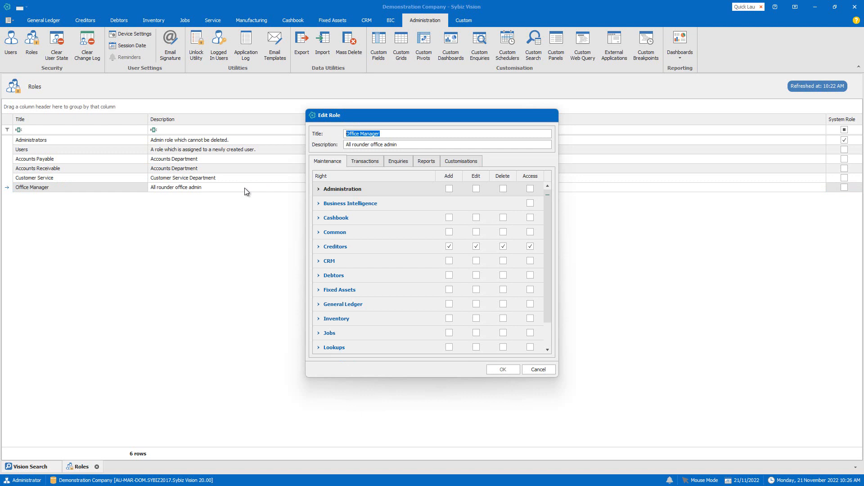
mouse_move(325, 244)
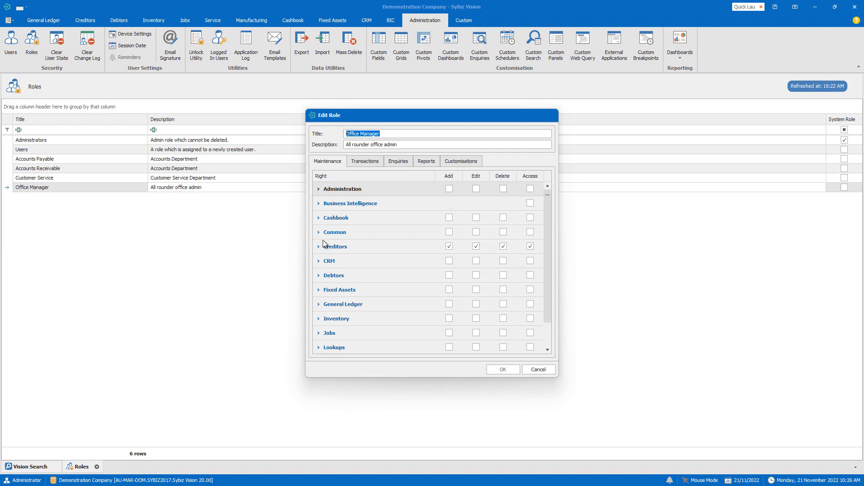
mouse_move(321, 252)
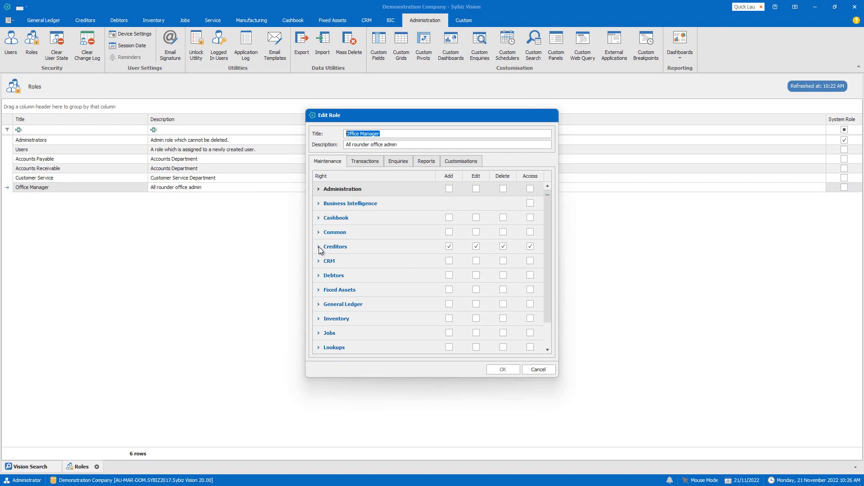
Expand the Creditors group to list its individual supplier rights and scroll through them.
left_click(319, 247)
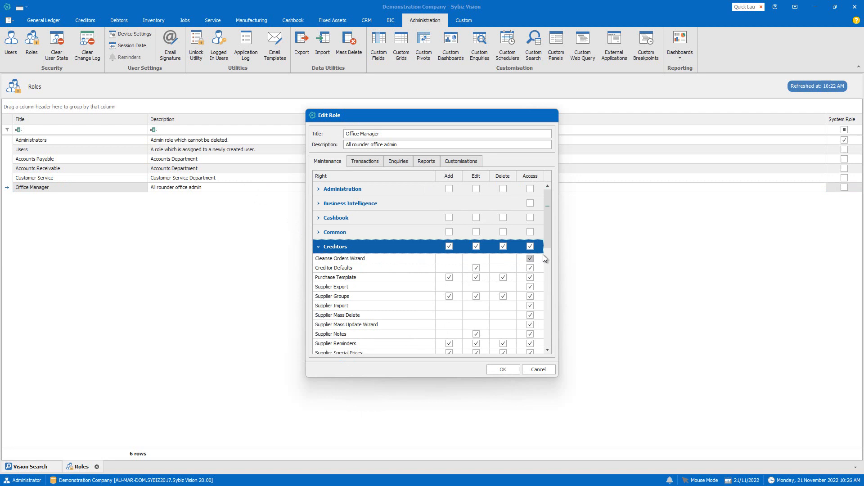
scroll("down", 3)
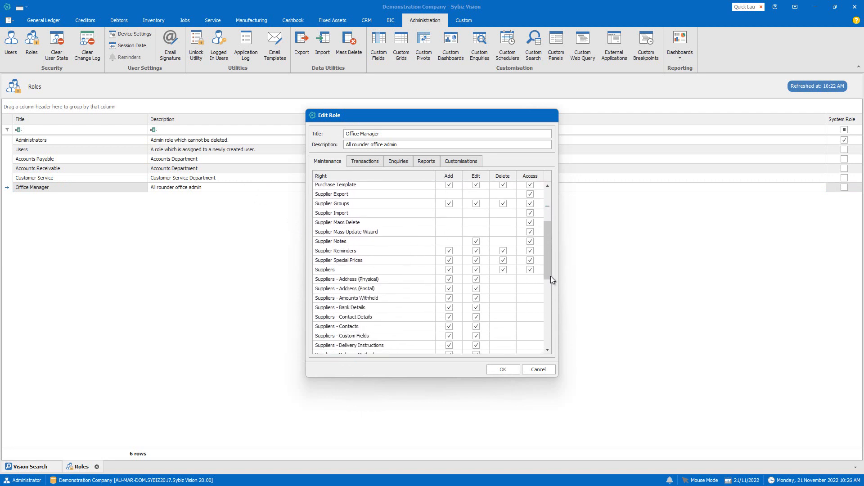
scroll("down", 3)
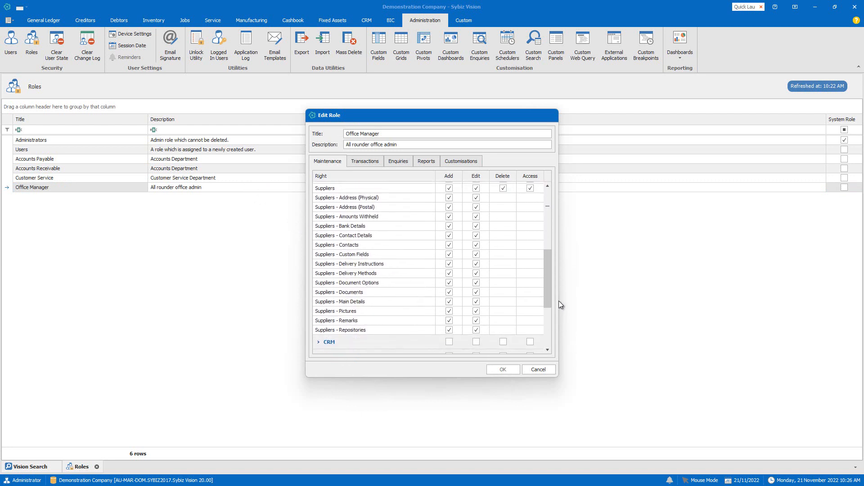
scroll("up", 3)
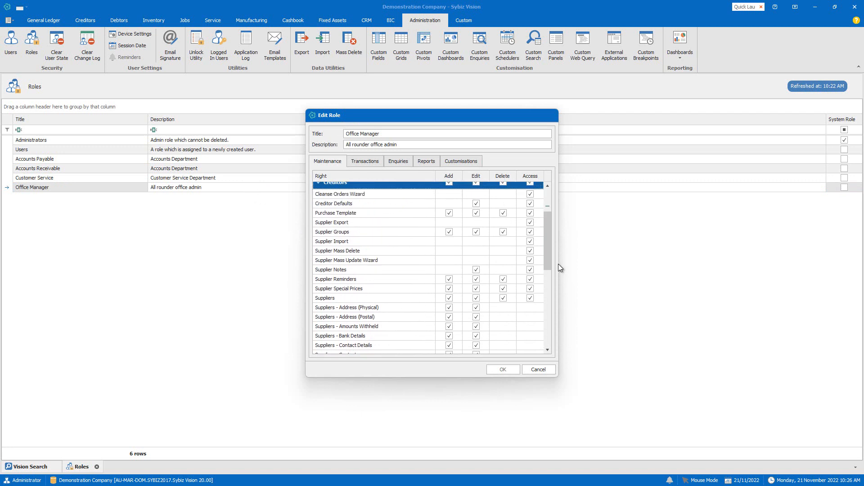
scroll("up", 3)
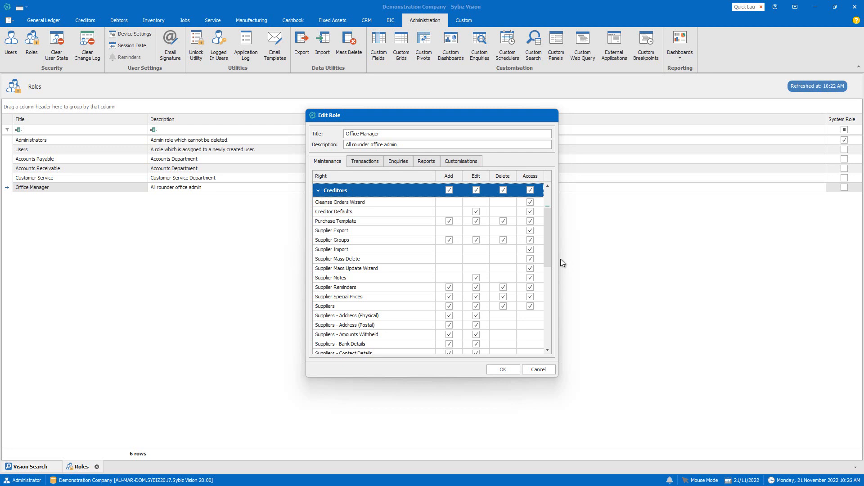
mouse_move(559, 262)
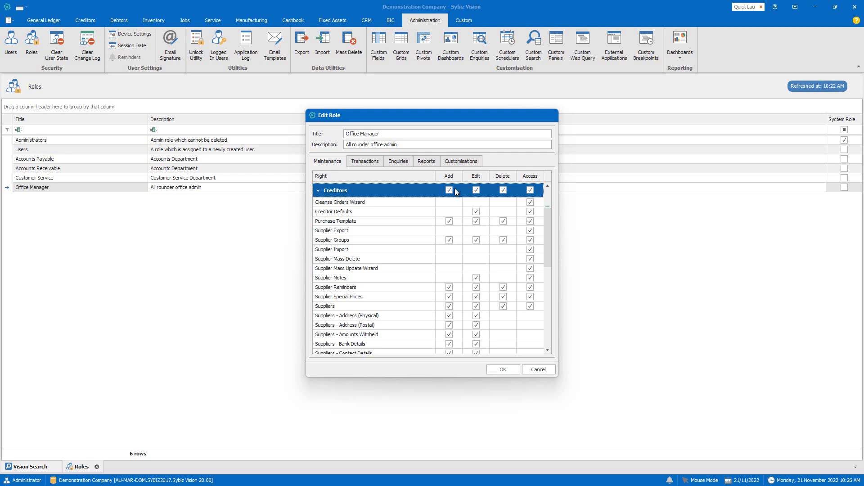
mouse_move(479, 201)
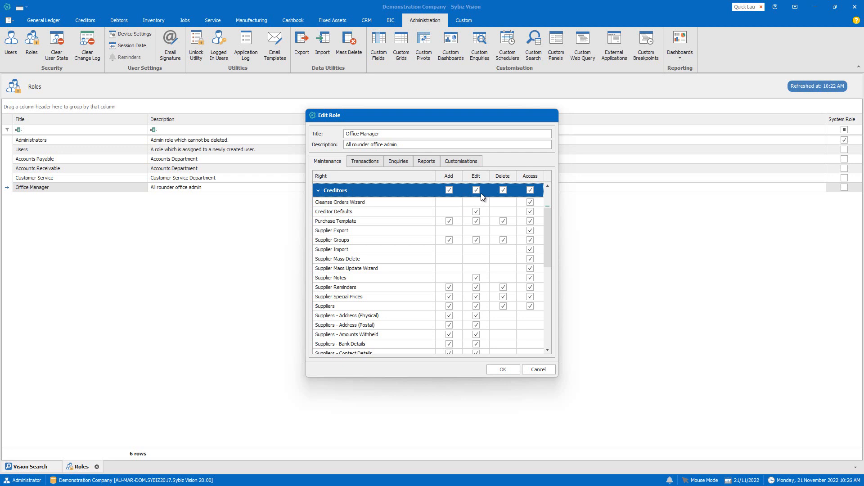
mouse_move(490, 201)
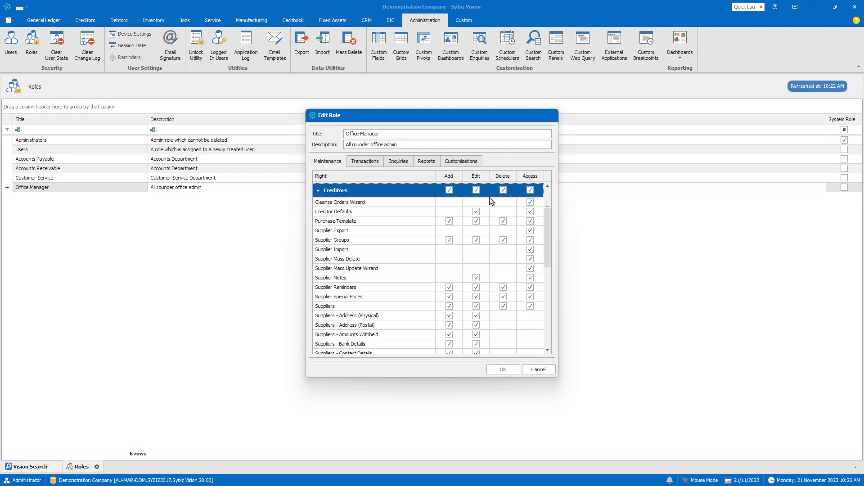
mouse_move(508, 198)
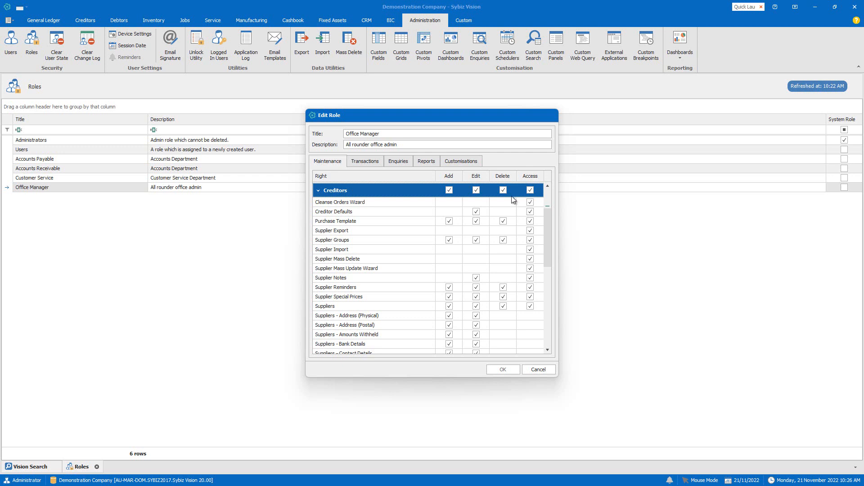
Remove all Creditors delete rights and the add/edit rights for Suppliers - Bank Details.
left_click(503, 190)
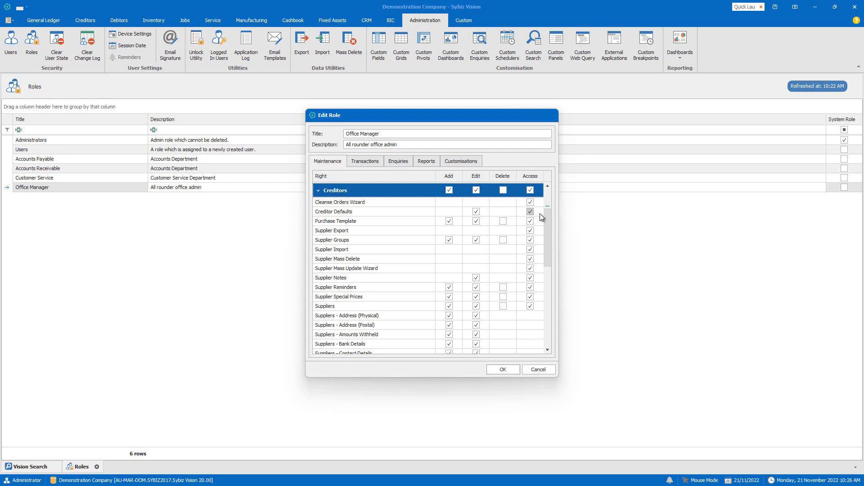
scroll("down", 3)
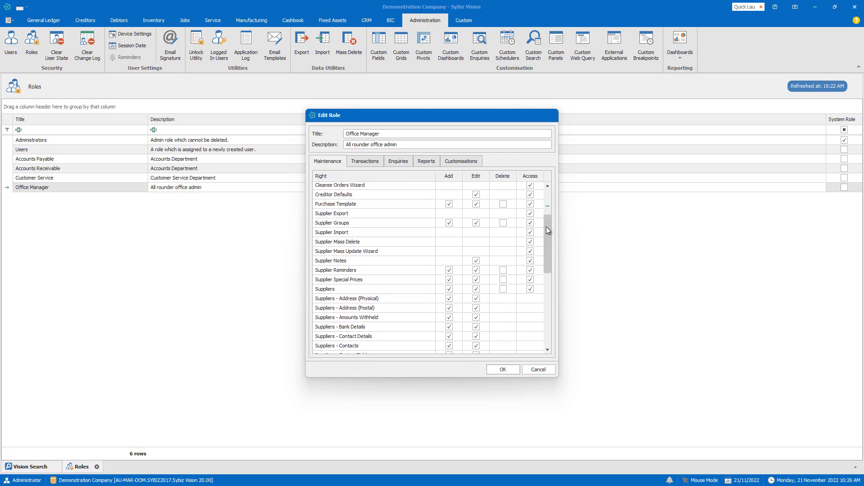
scroll("down", 3)
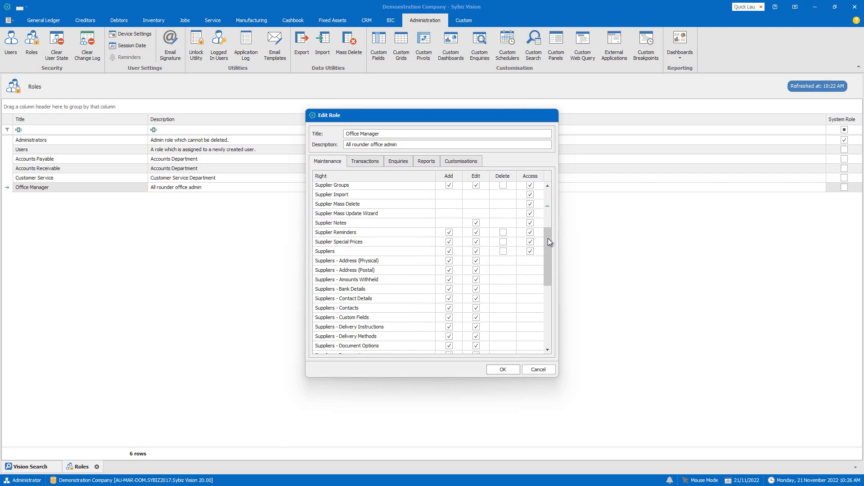
scroll("down", 3)
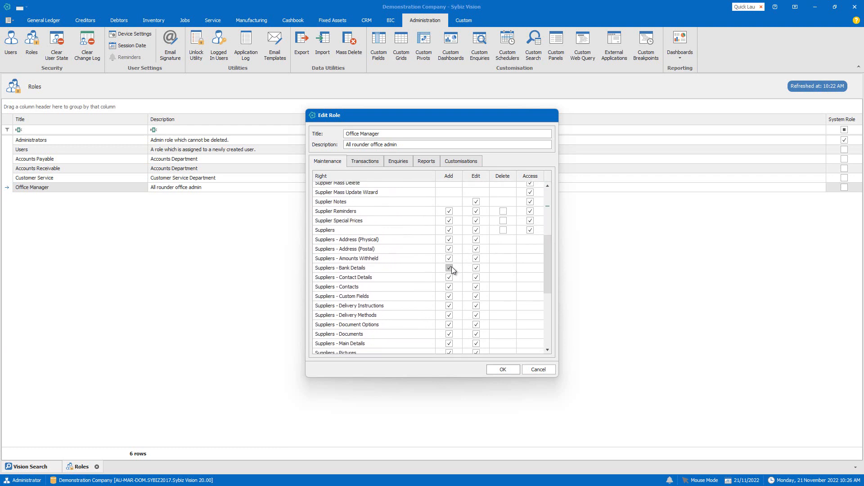
left_click(449, 269)
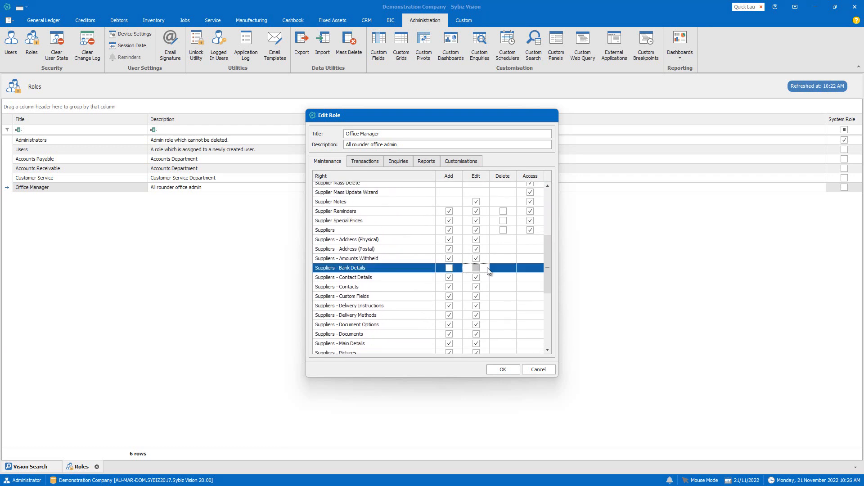
Remove Add for supplier Documents and Add/Edit for supplier Custom Fields.
scroll("down", 3)
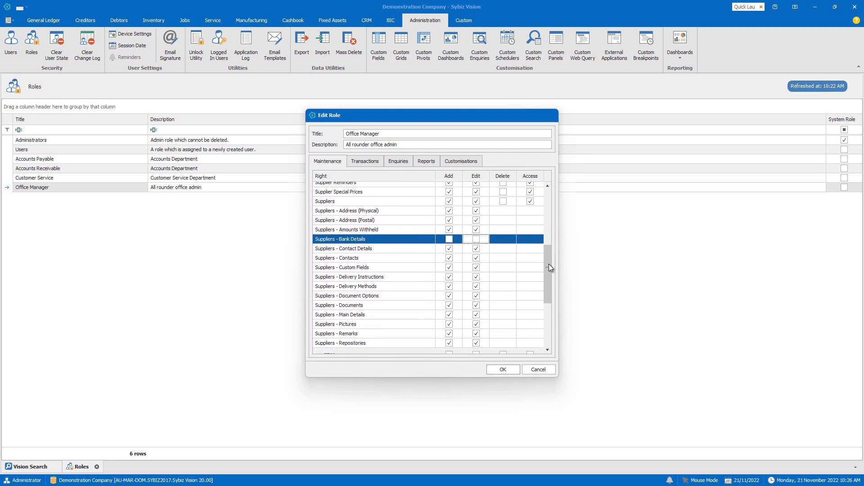
scroll("down", 3)
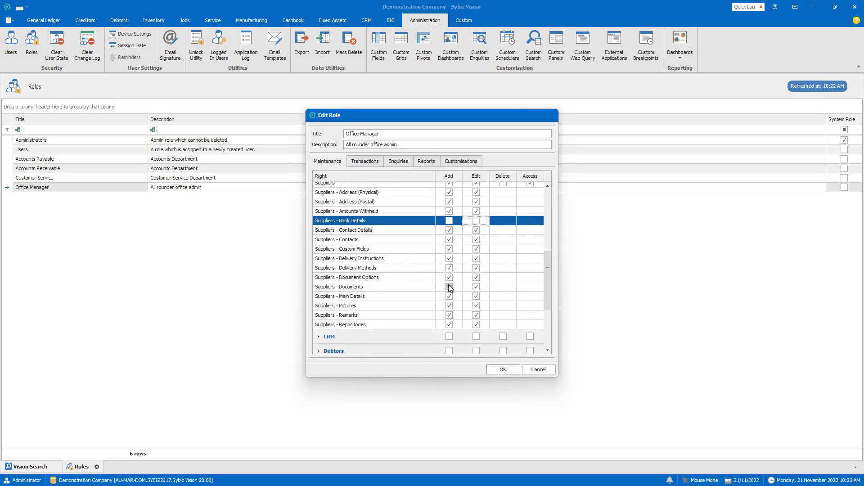
left_click(449, 286)
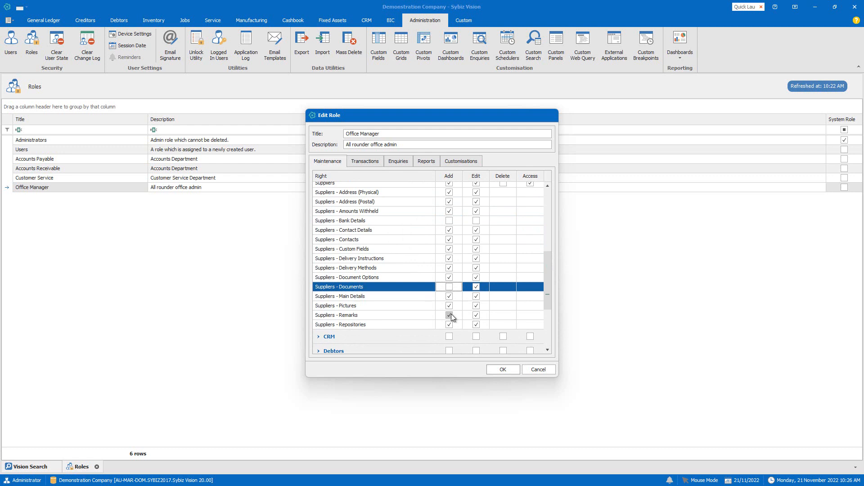
left_click(336, 315)
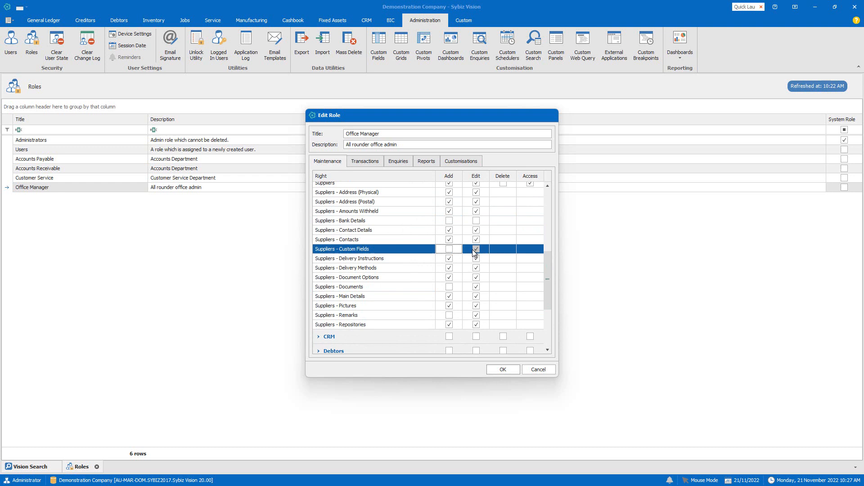
left_click(475, 248)
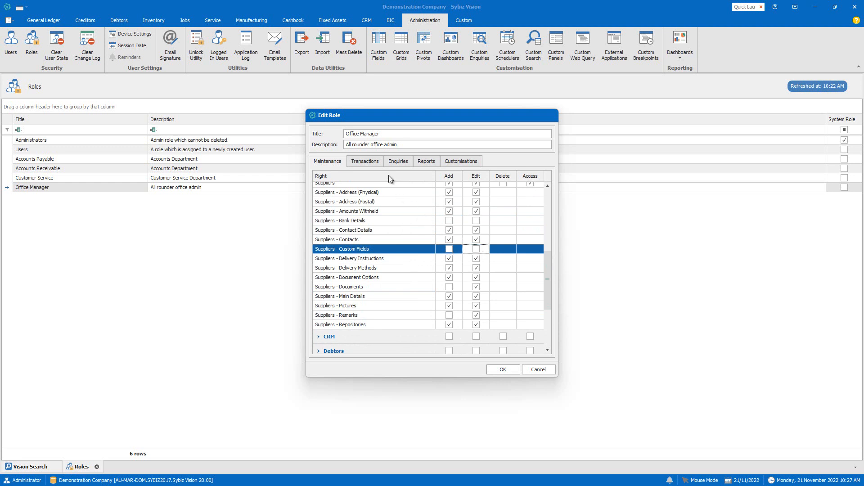
Show the role's Transactions rights and expand the Creditors group.
left_click(365, 162)
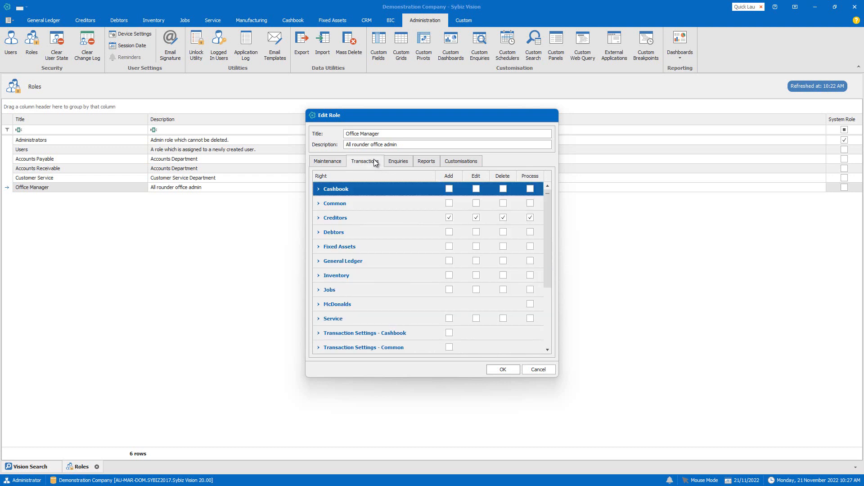
left_click(319, 217)
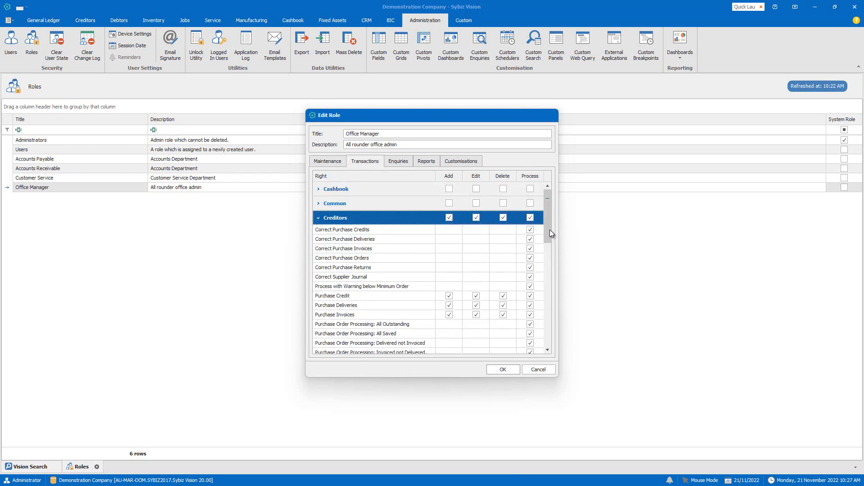
scroll("down", 3)
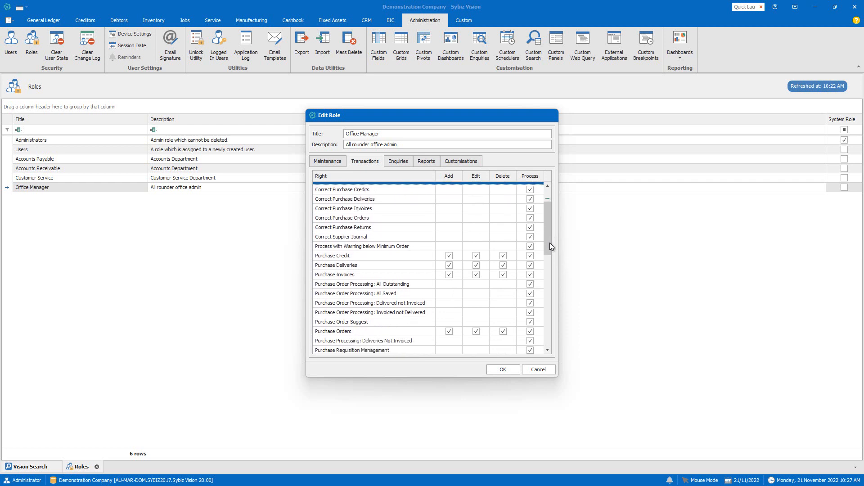
scroll("down", 3)
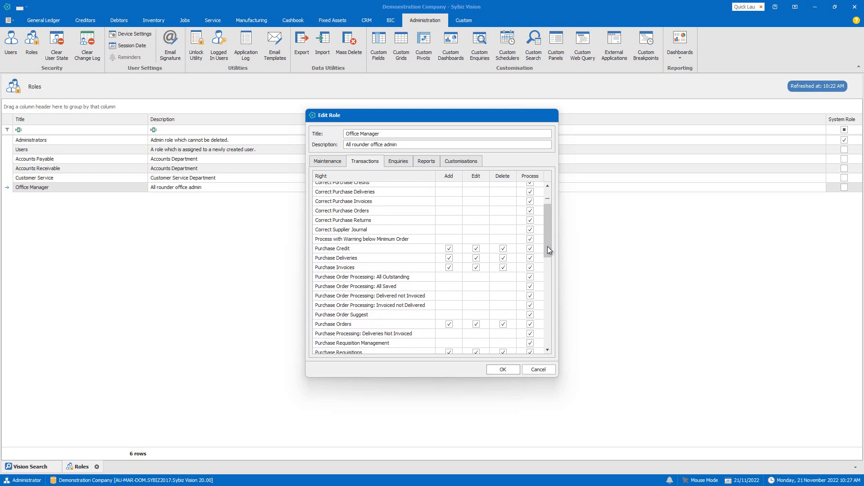
Untick Process for purchase credits, deliveries, invoices, order processing, suggest and orders.
left_click(530, 248)
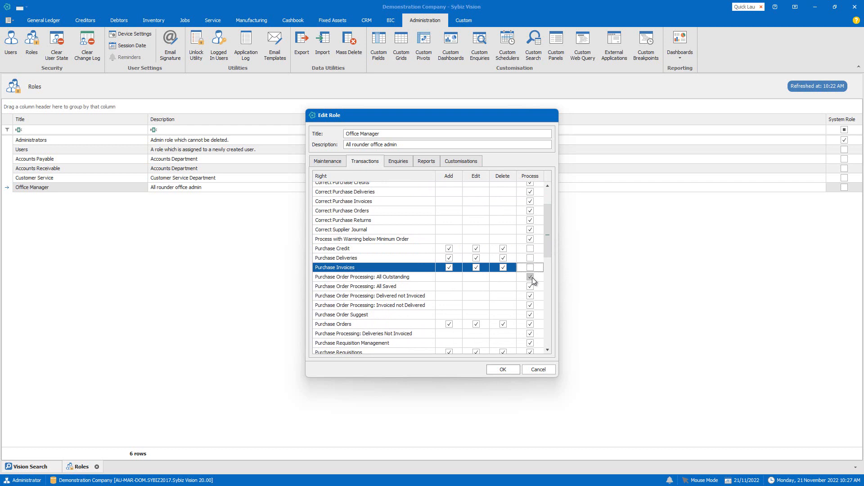
left_click(530, 305)
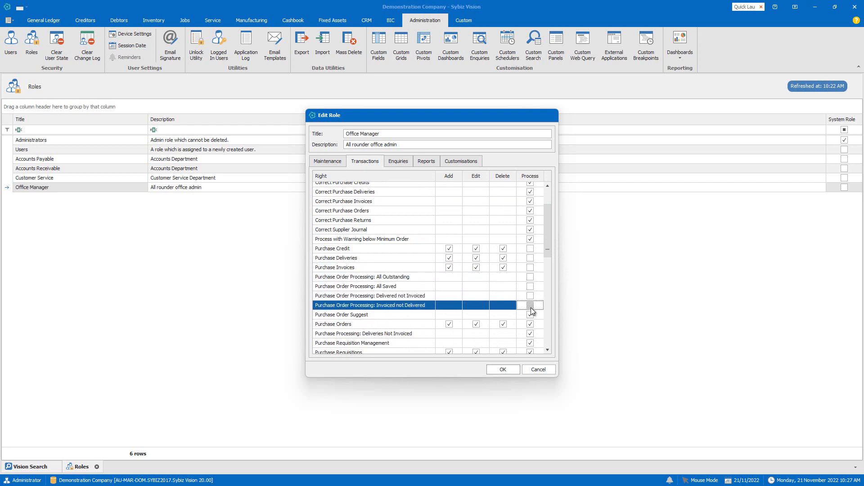
left_click(529, 315)
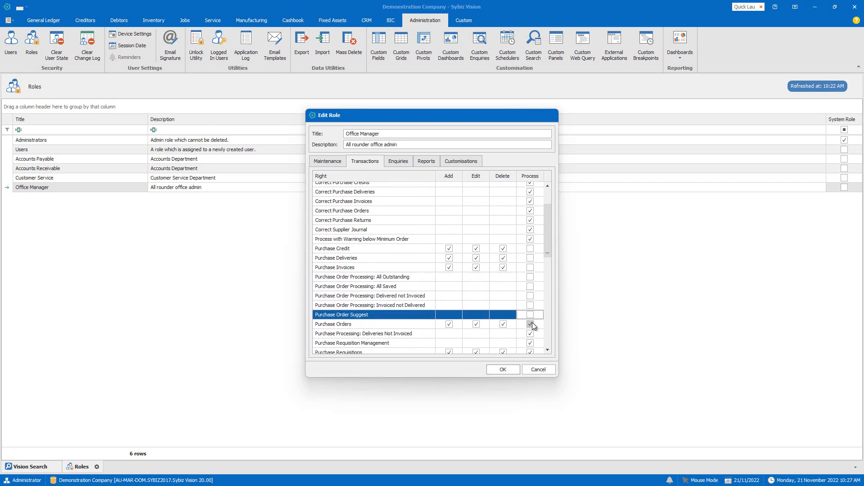
scroll("down", 3)
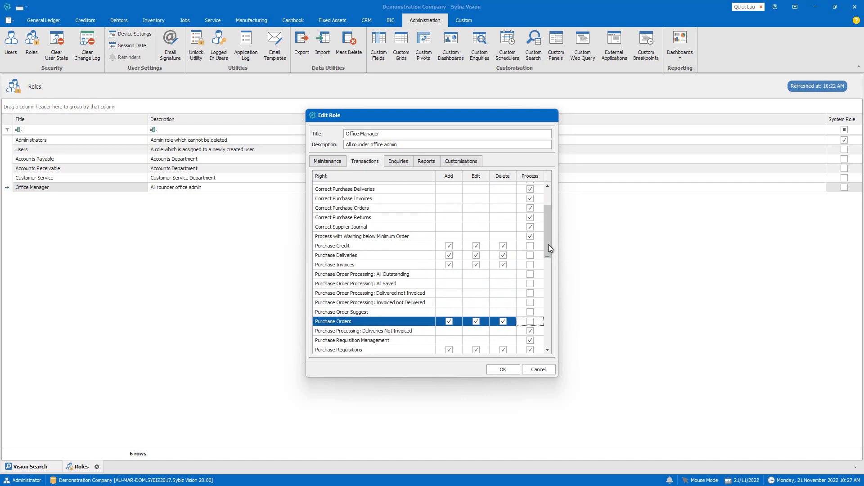
scroll("down", 3)
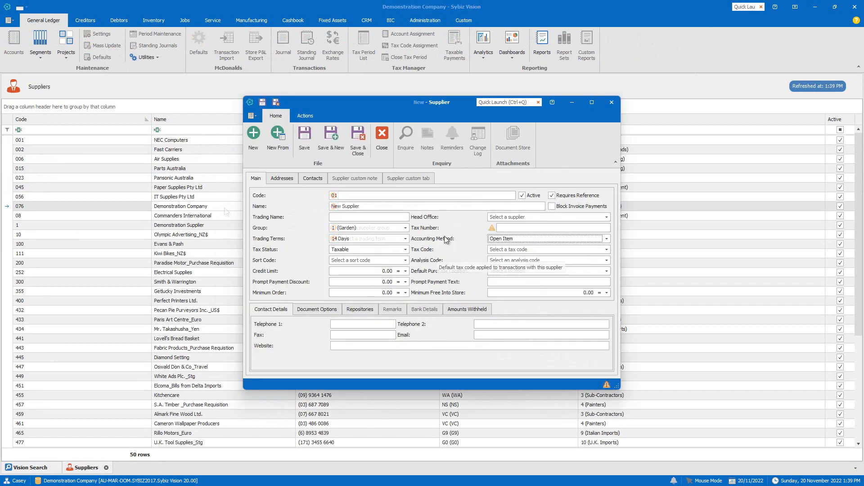
mouse_move(402, 280)
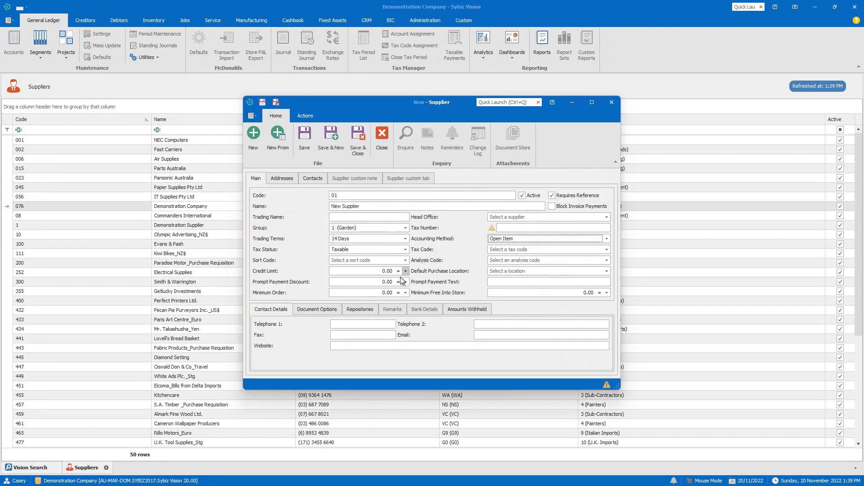
Check the disabled Bank Details tab, then save and close supplier 01 New Supplier.
left_click(424, 309)
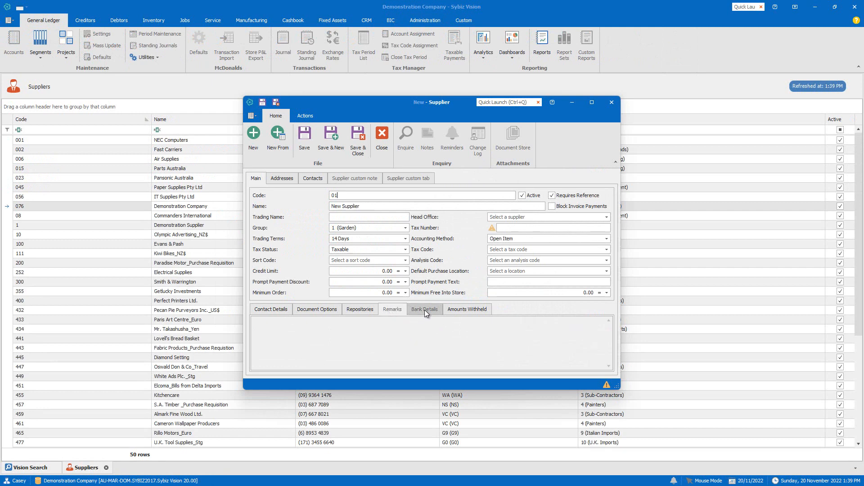
left_click(425, 308)
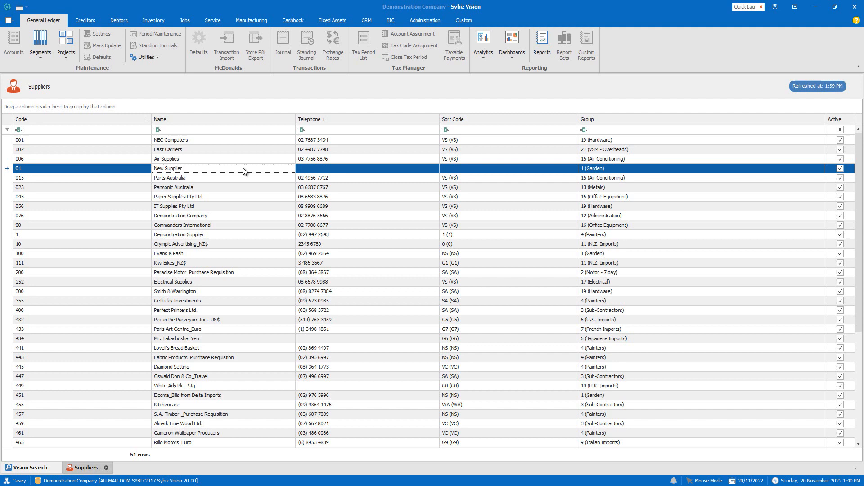
Reopen New Supplier and view its Remarks and read-only Bank Details tabs.
double_click(168, 169)
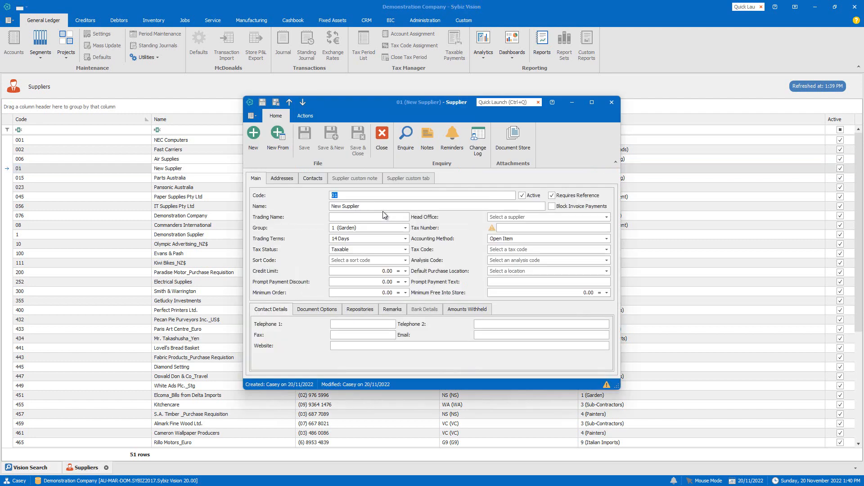
left_click(392, 309)
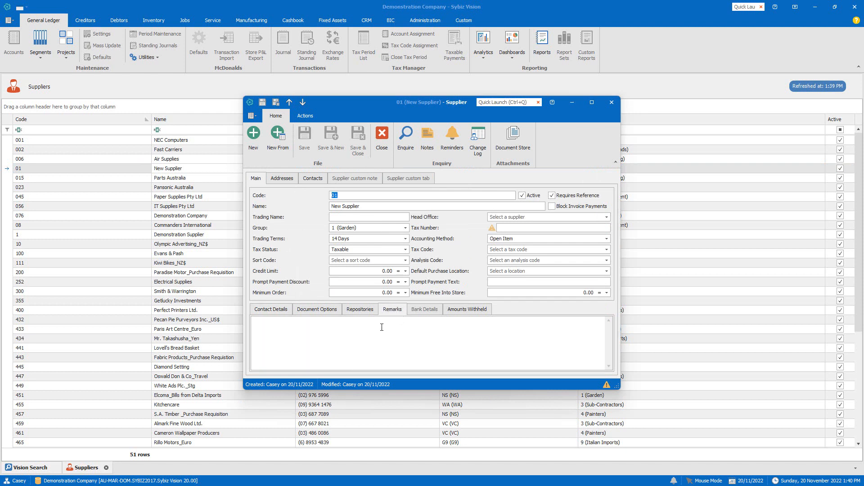
left_click(424, 309)
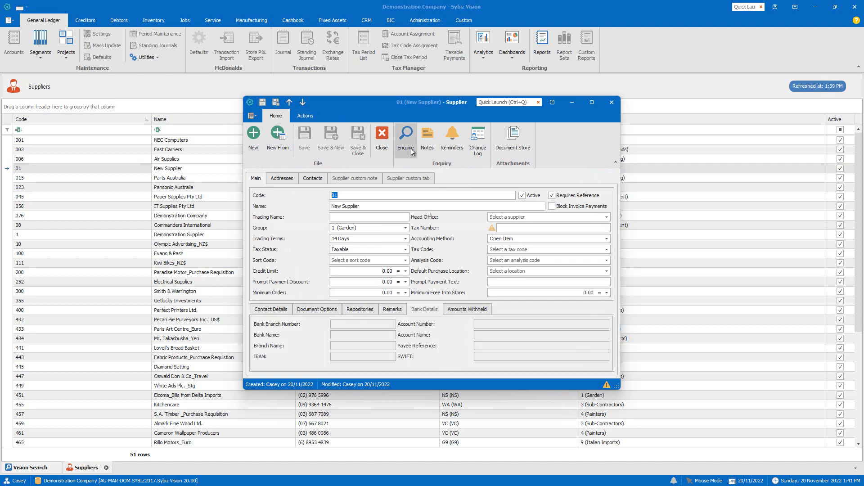
mouse_move(405, 140)
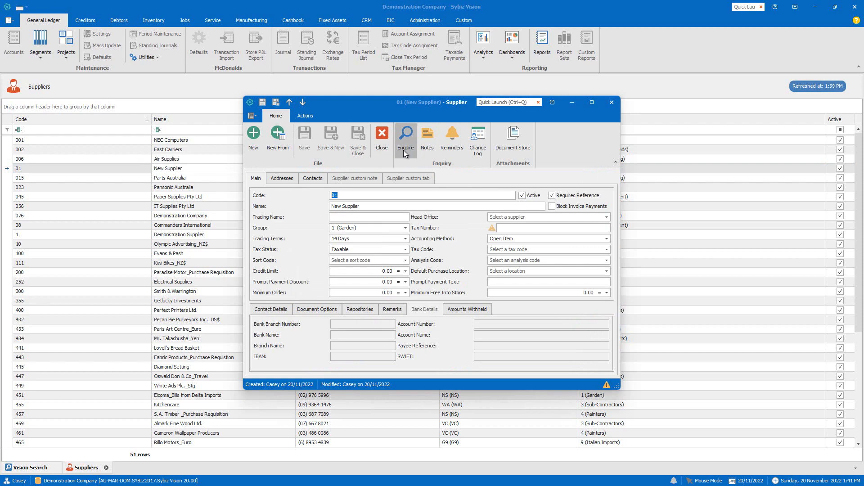
Start a purchase order for New Supplier with one Bouquet of Roses line at SA - Main.
left_click(405, 137)
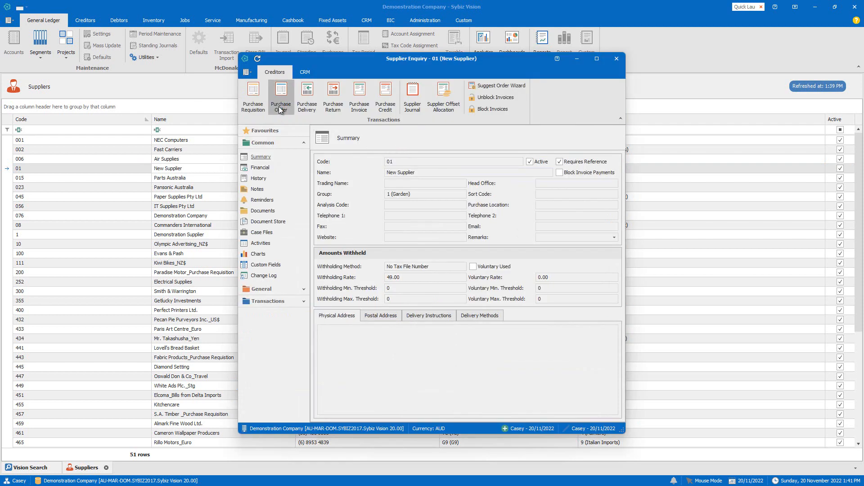
left_click(281, 96)
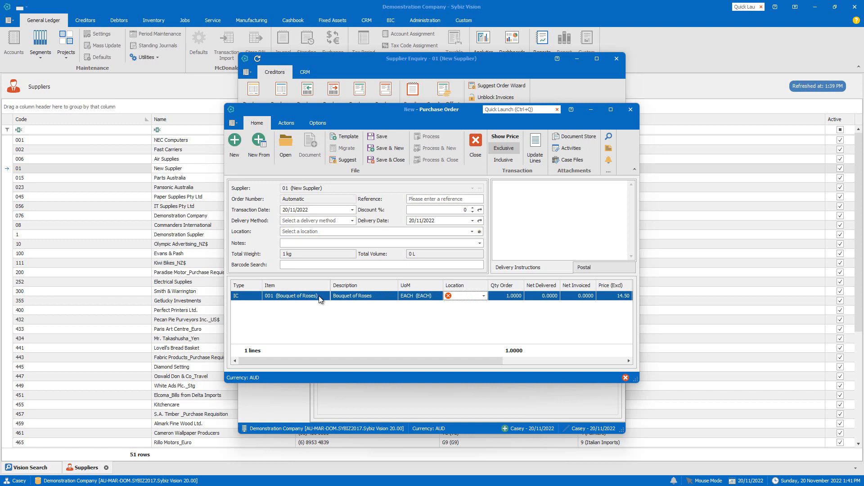
left_click(463, 296)
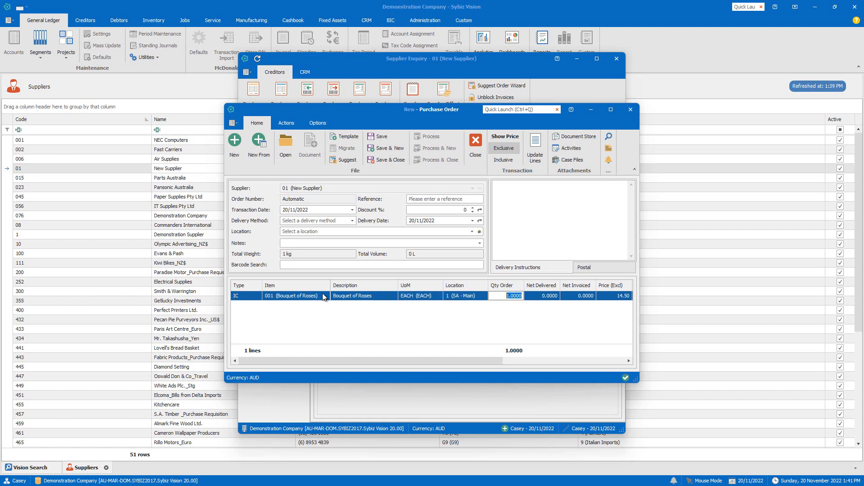
mouse_move(387, 134)
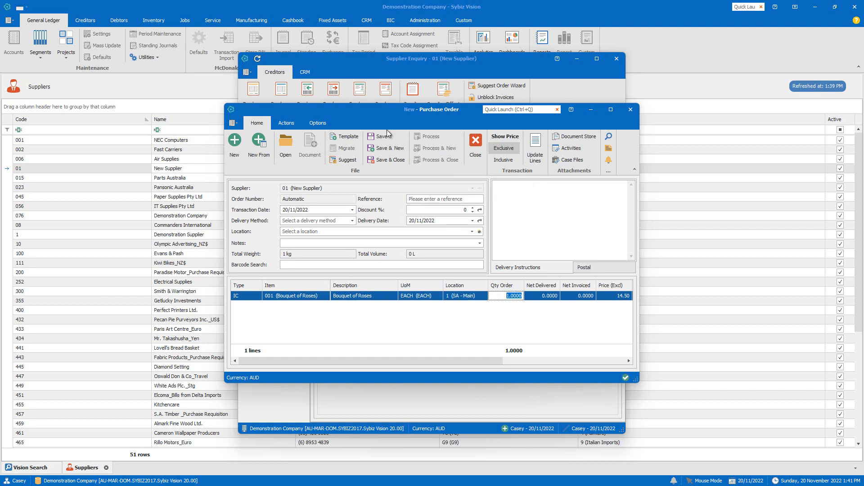
Save the purchase order as PORD000139 and close it.
left_click(382, 136)
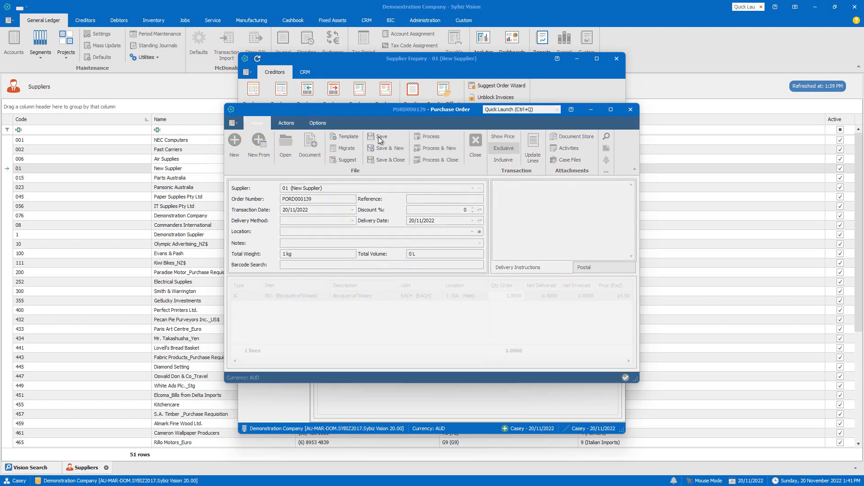
mouse_move(474, 143)
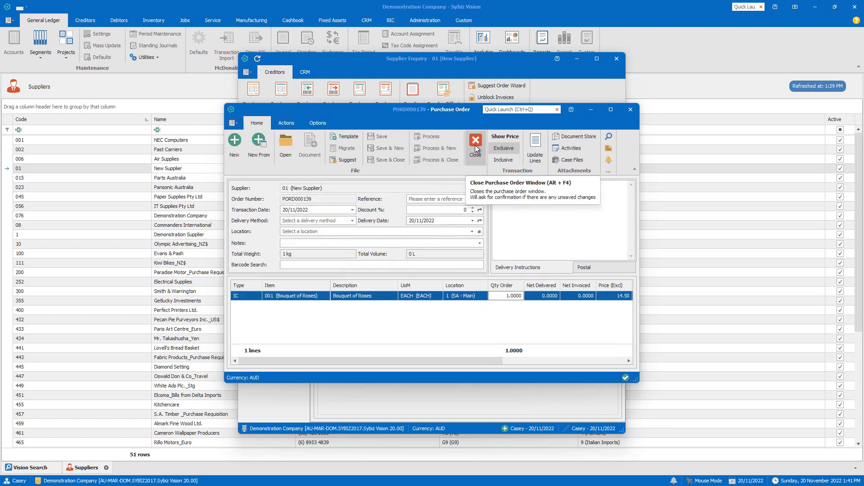
left_click(475, 142)
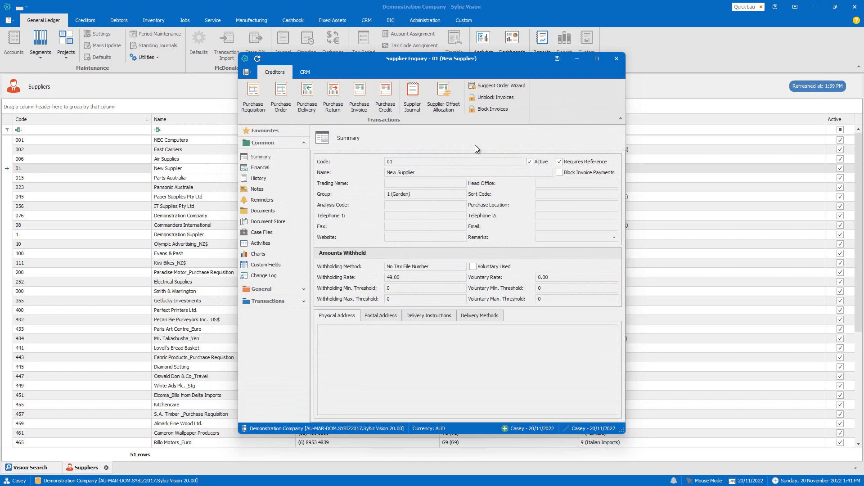